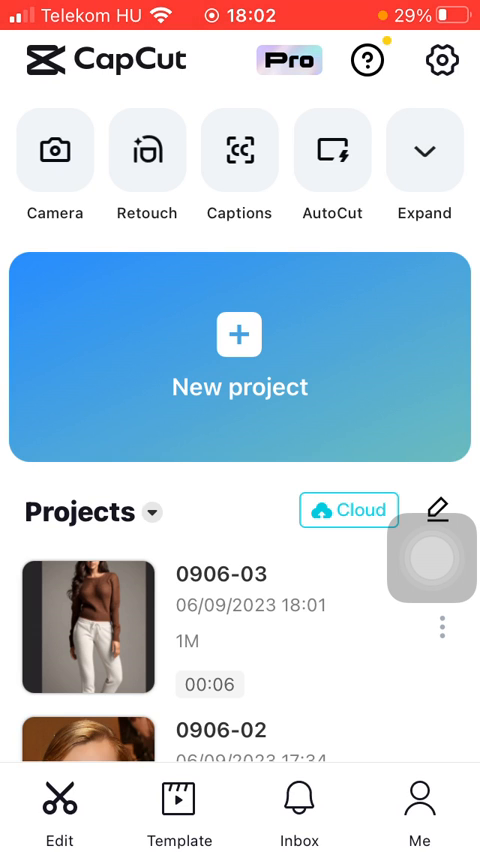
Load project 0906-03 and select the automatic Slim body retouch.
{"action": "left_click", "coordinate": [84, 624]}
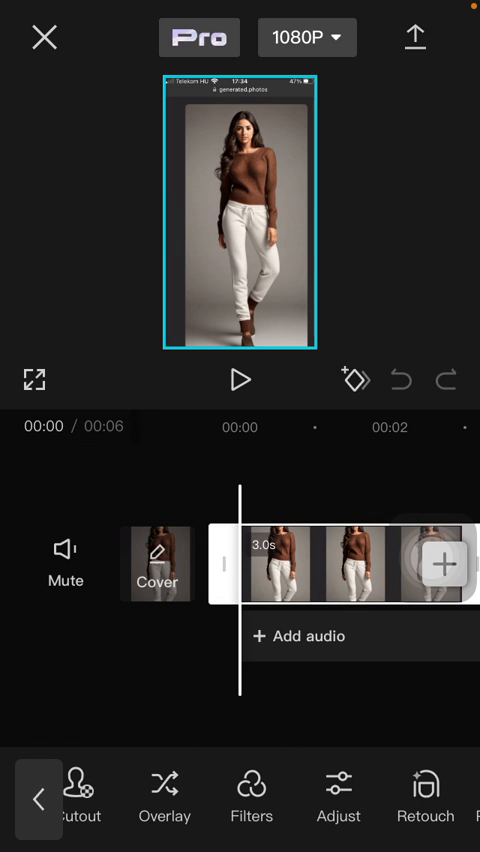
{"action": "left_click", "coordinate": [424, 796]}
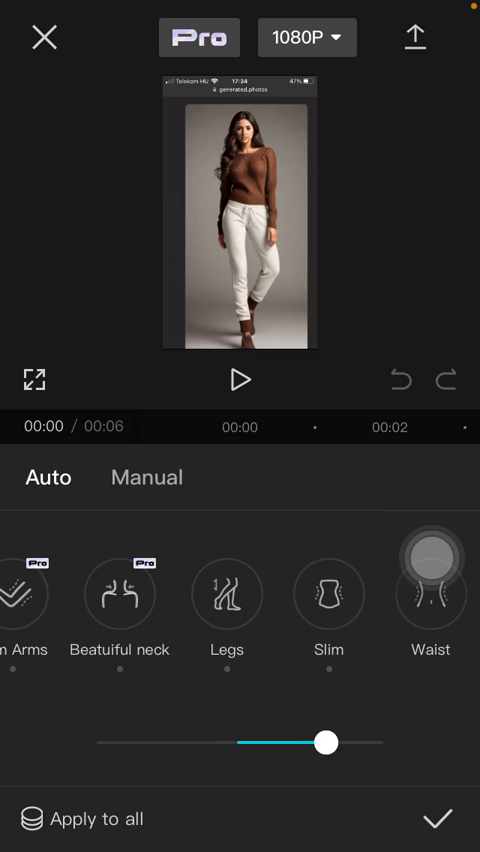
{"action": "left_click", "coordinate": [328, 592]}
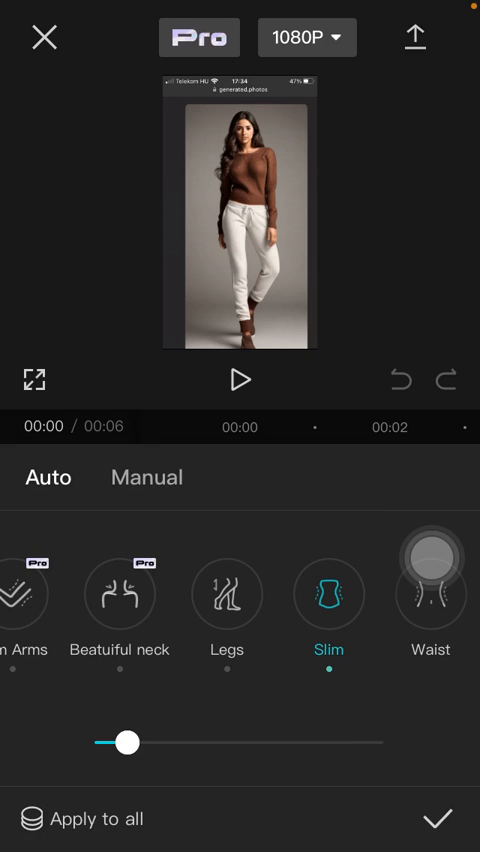
Try Slim at maximum, then 45, and settle the slimming strength at 80.
{"action": "left_click_drag", "start_coordinate": [128, 742], "coordinate": [384, 742]}
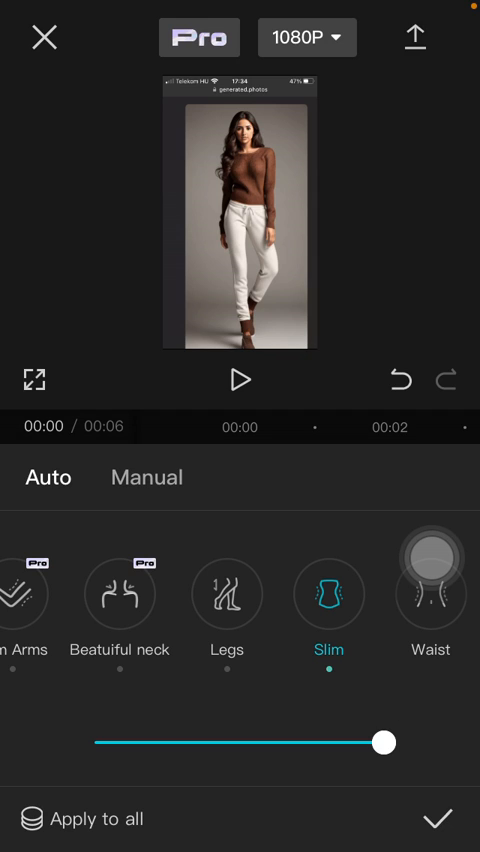
{"action": "left_click_drag", "start_coordinate": [384, 744], "coordinate": [224, 744]}
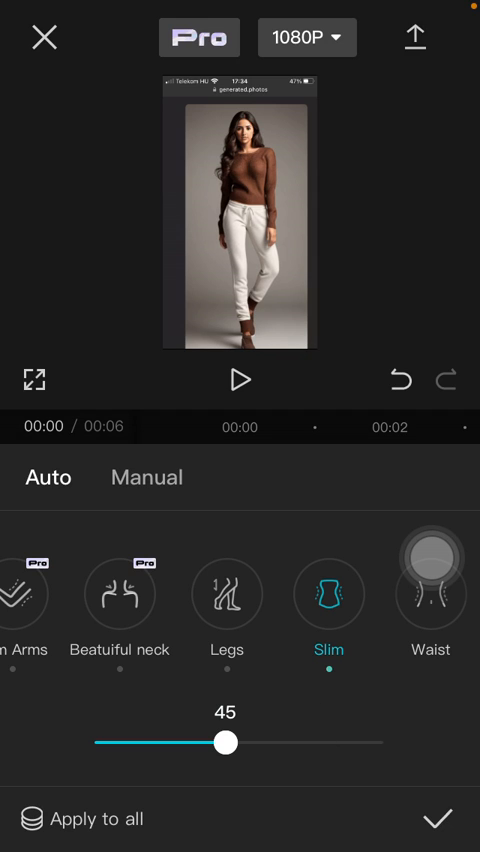
{"action": "left_click_drag", "start_coordinate": [224, 740], "coordinate": [328, 740]}
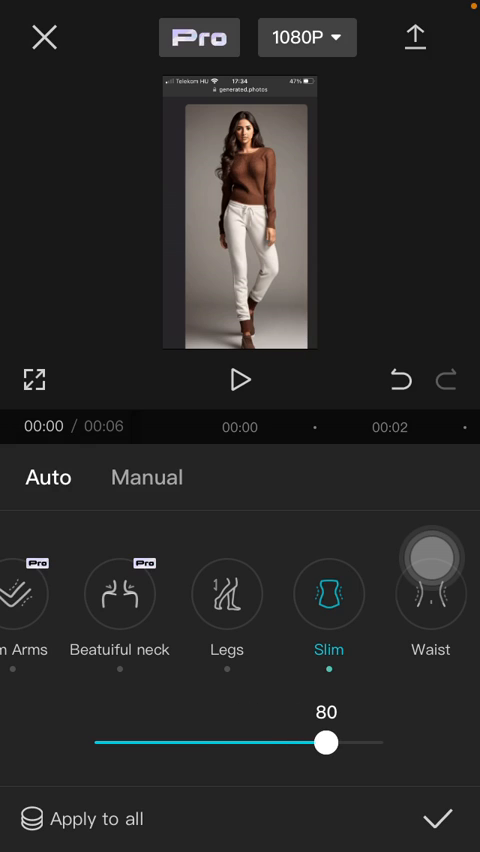